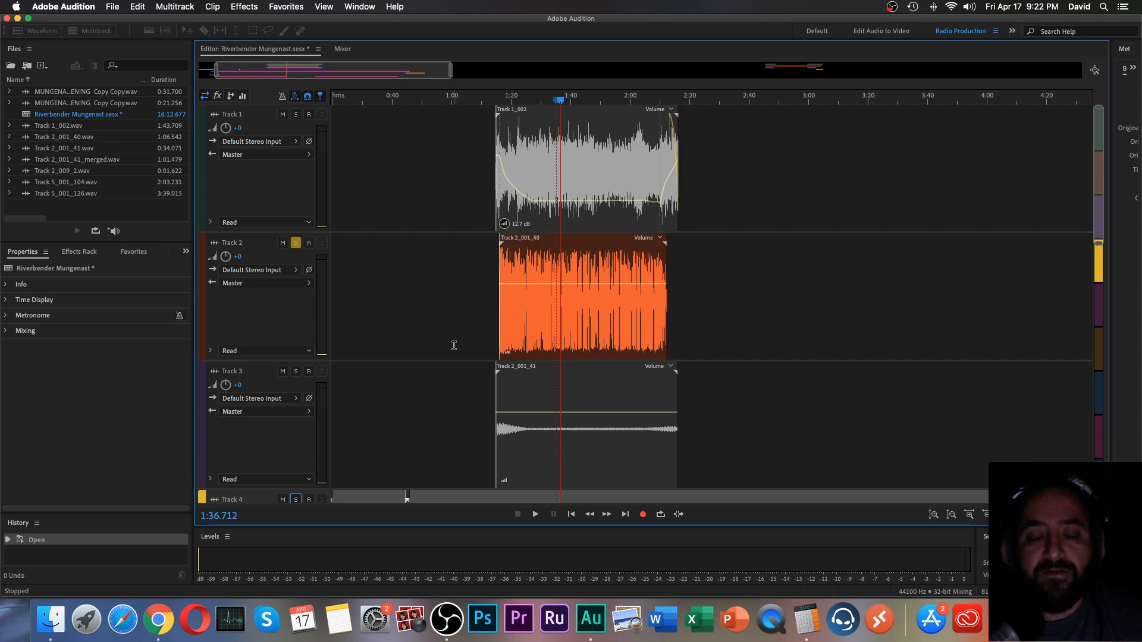
pyautogui.moveTo(468, 340)
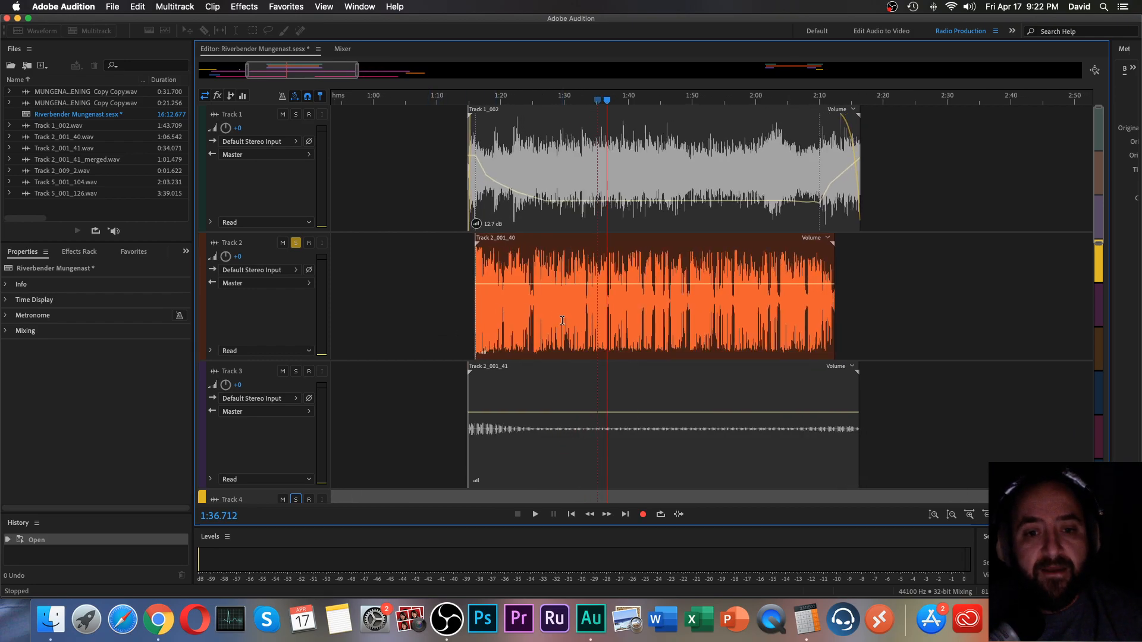
pyautogui.moveTo(561, 319)
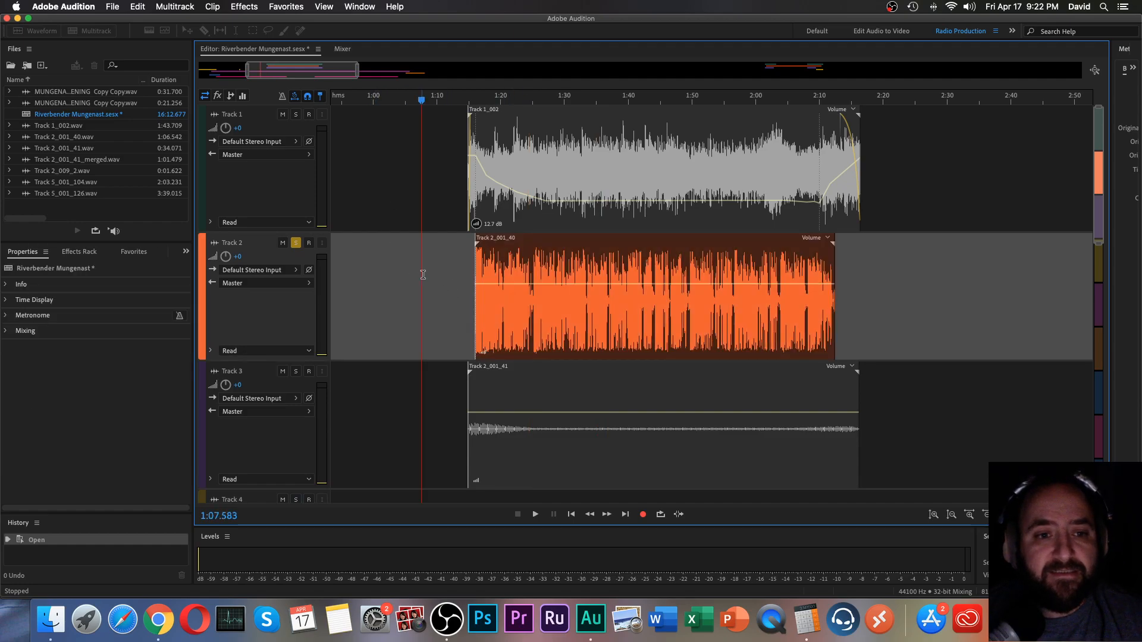
# - Add a keyframe near the voice clip's start and settle it at a moderate dip
pyautogui.click(651, 292)
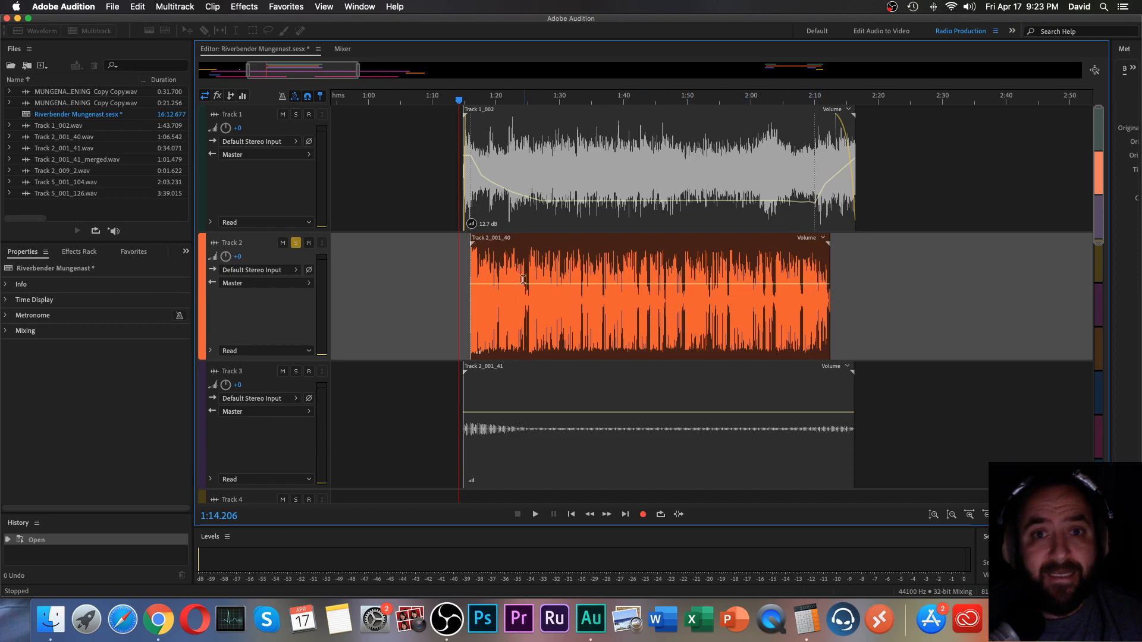
pyautogui.moveTo(486, 290)
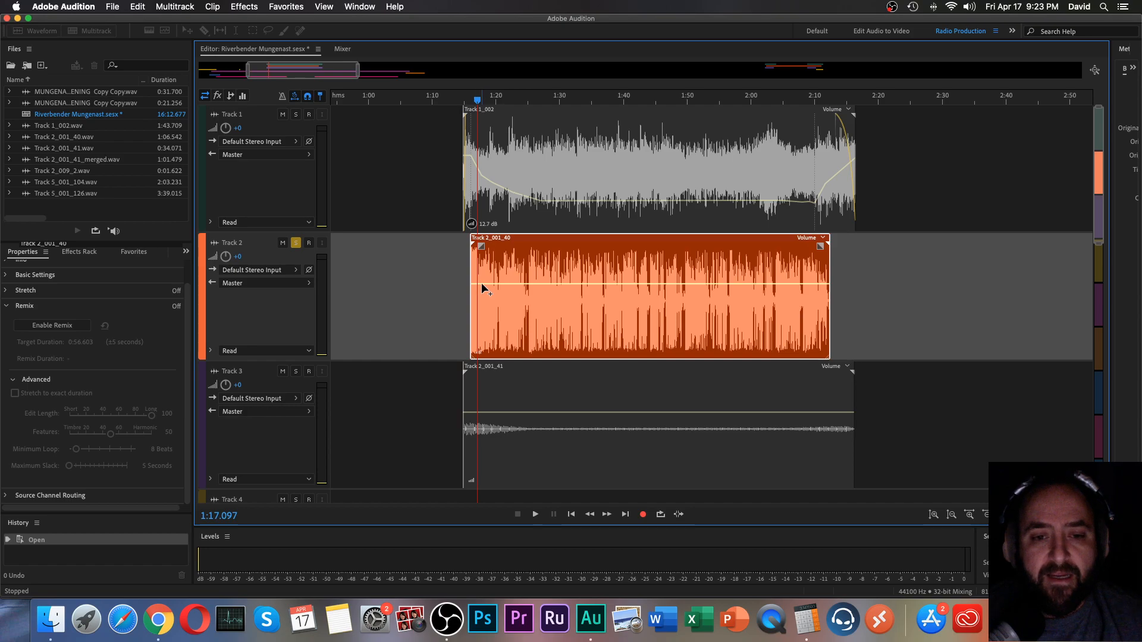
pyautogui.click(480, 285)
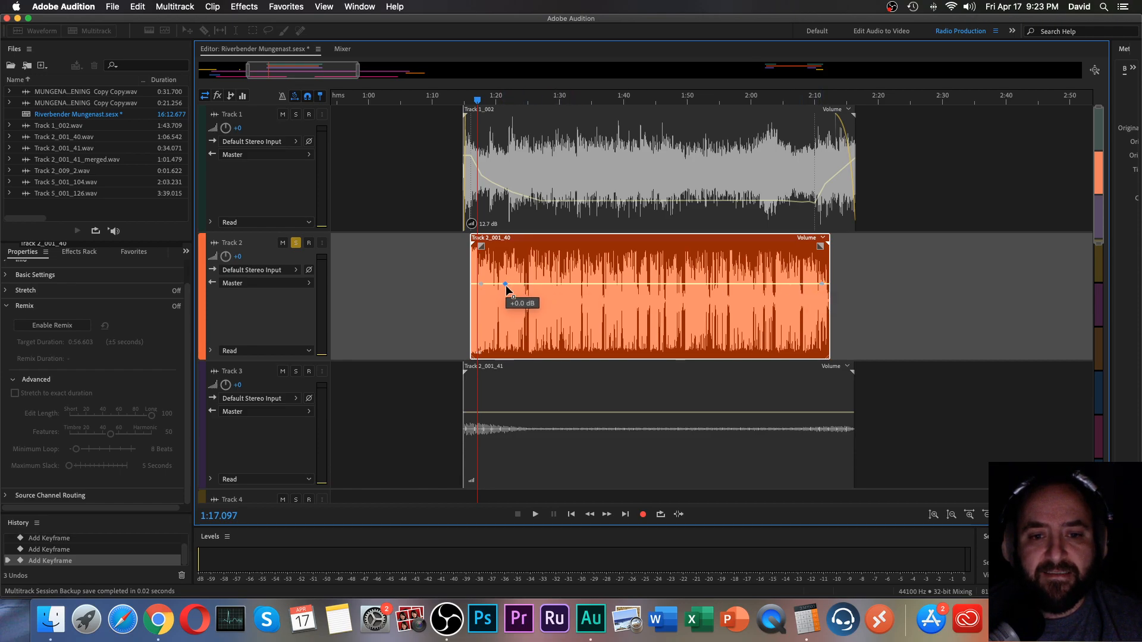
pyautogui.moveTo(507, 284); pyautogui.dragTo(510, 321)
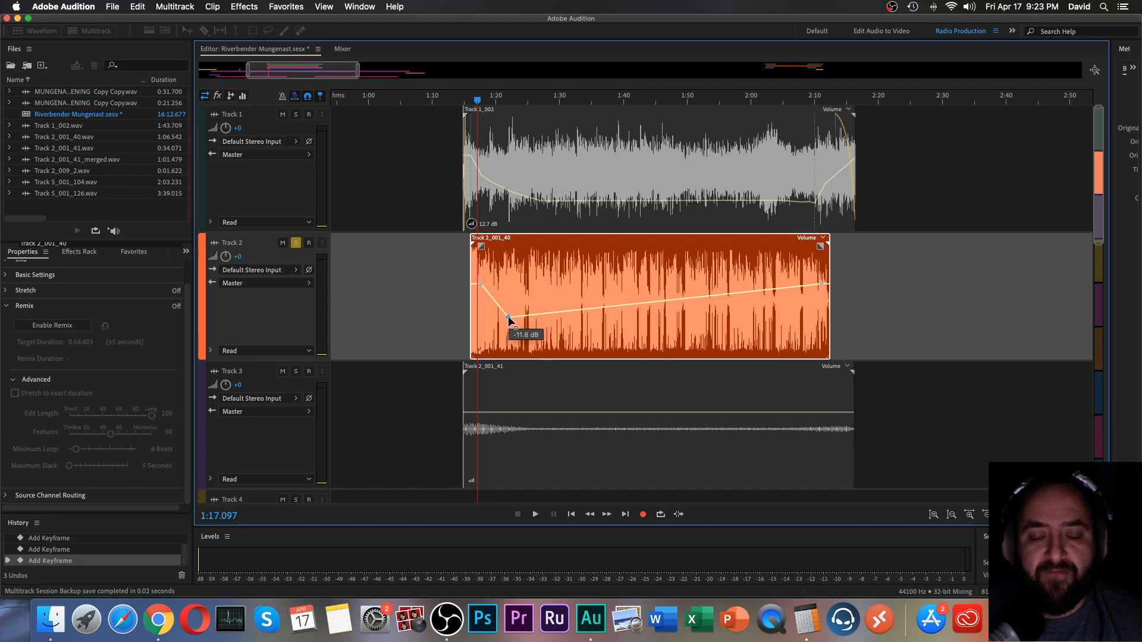
pyautogui.moveTo(510, 320); pyautogui.dragTo(508, 291)
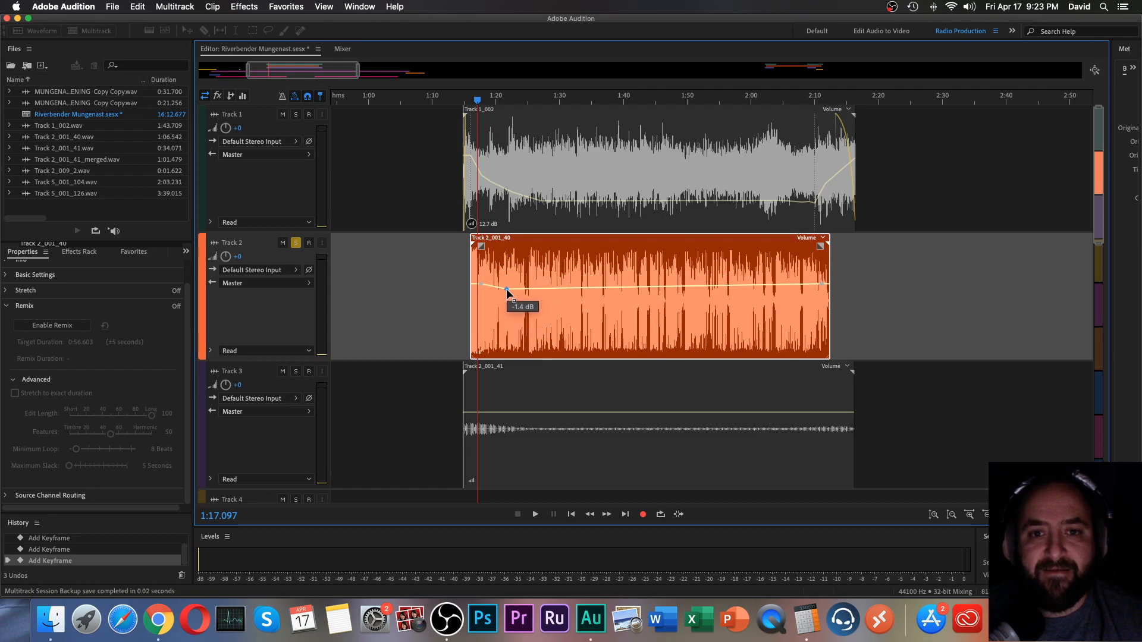
pyautogui.moveTo(507, 289); pyautogui.dragTo(502, 304)
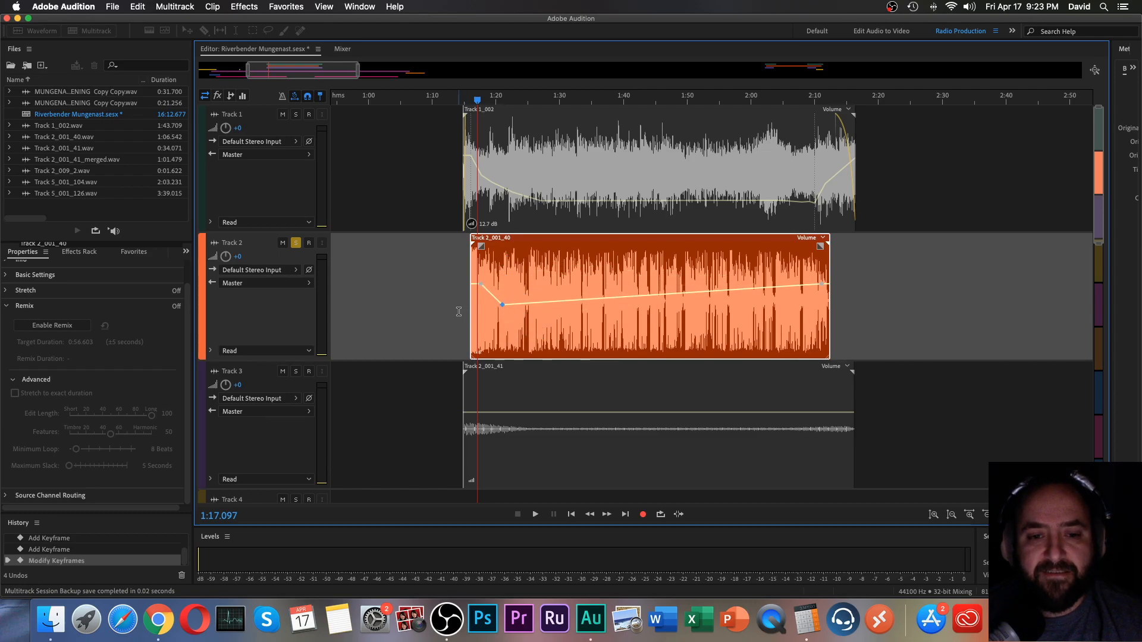
# - Add another voice-clip keyframe and drag the dip keyframe back up while listening
pyautogui.click(535, 513)
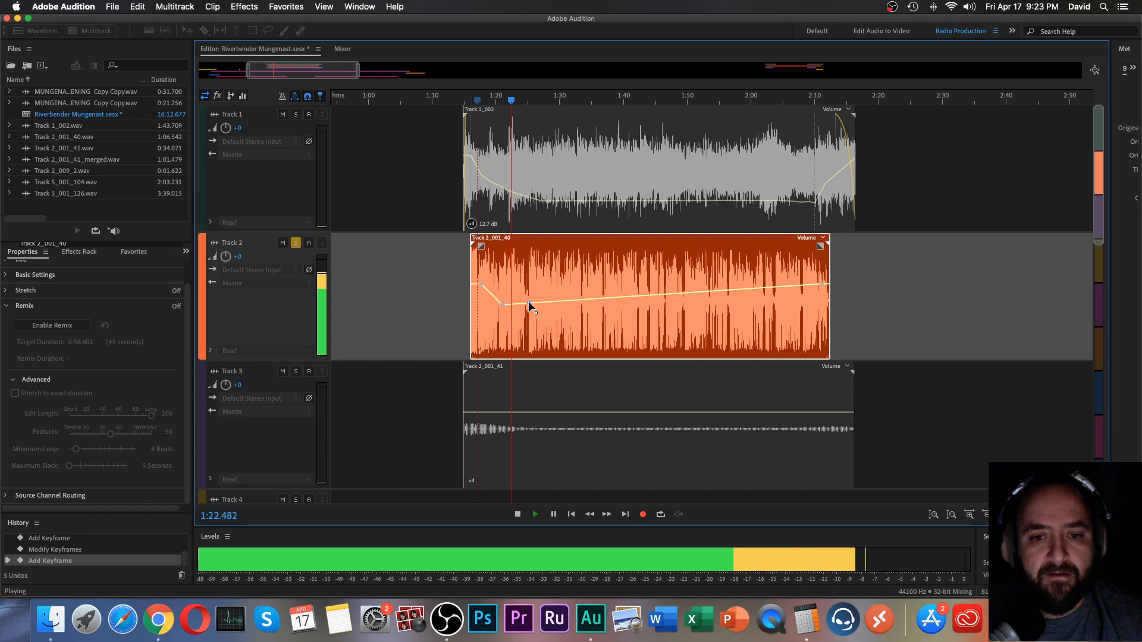
pyautogui.moveTo(503, 304); pyautogui.dragTo(523, 266)
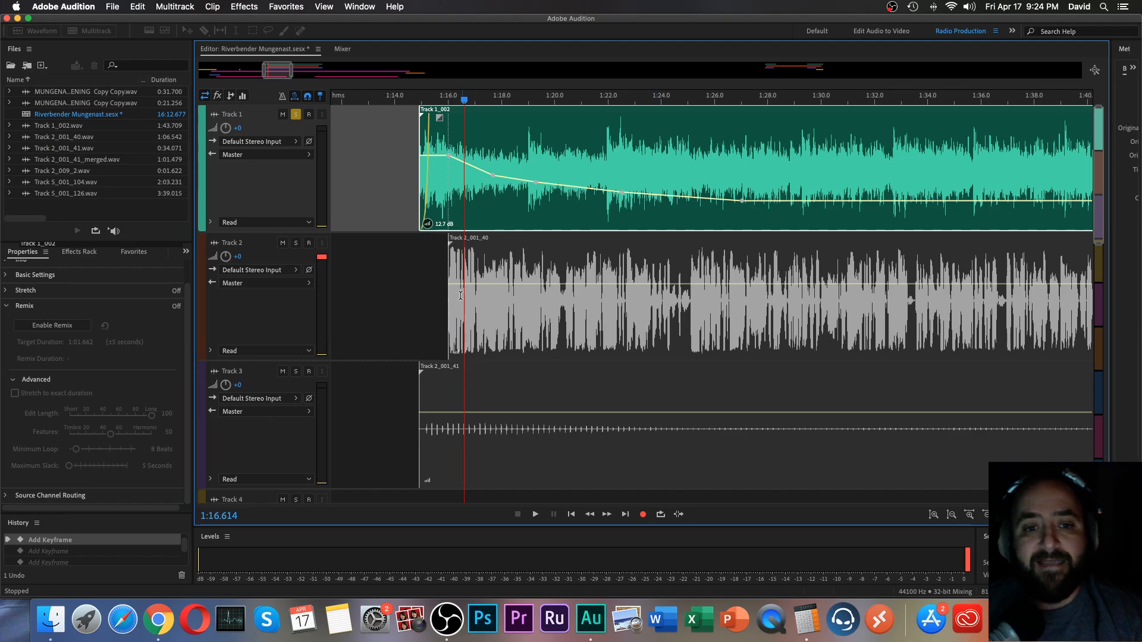
# - Deselect the music clip, play, and solo Track 2 alongside the music
pyautogui.click(535, 514)
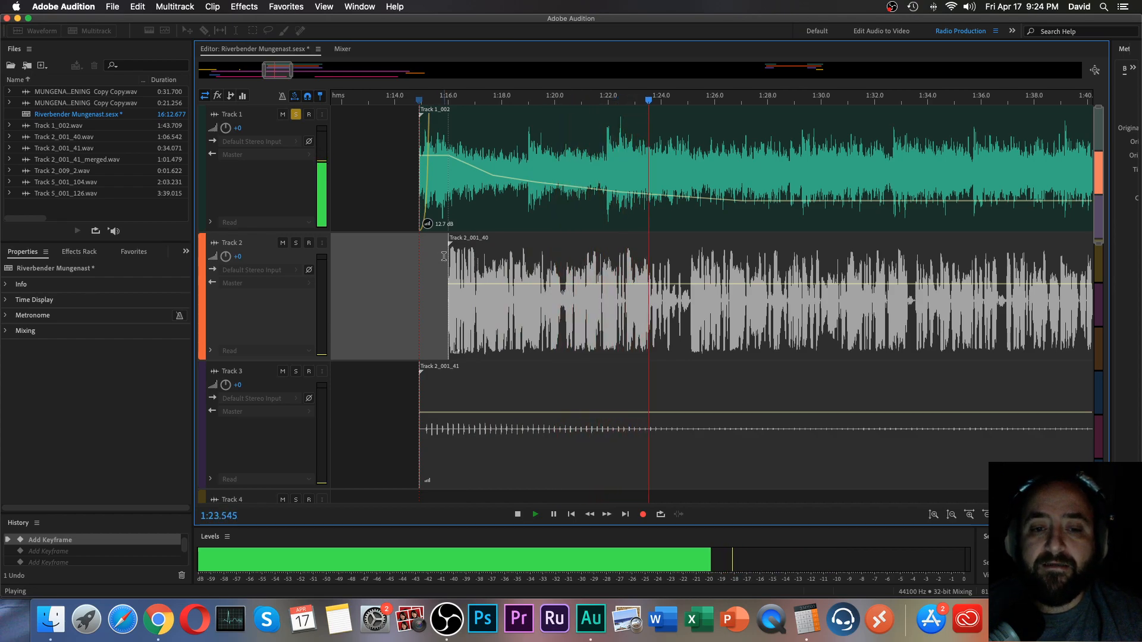
pyautogui.click(516, 513)
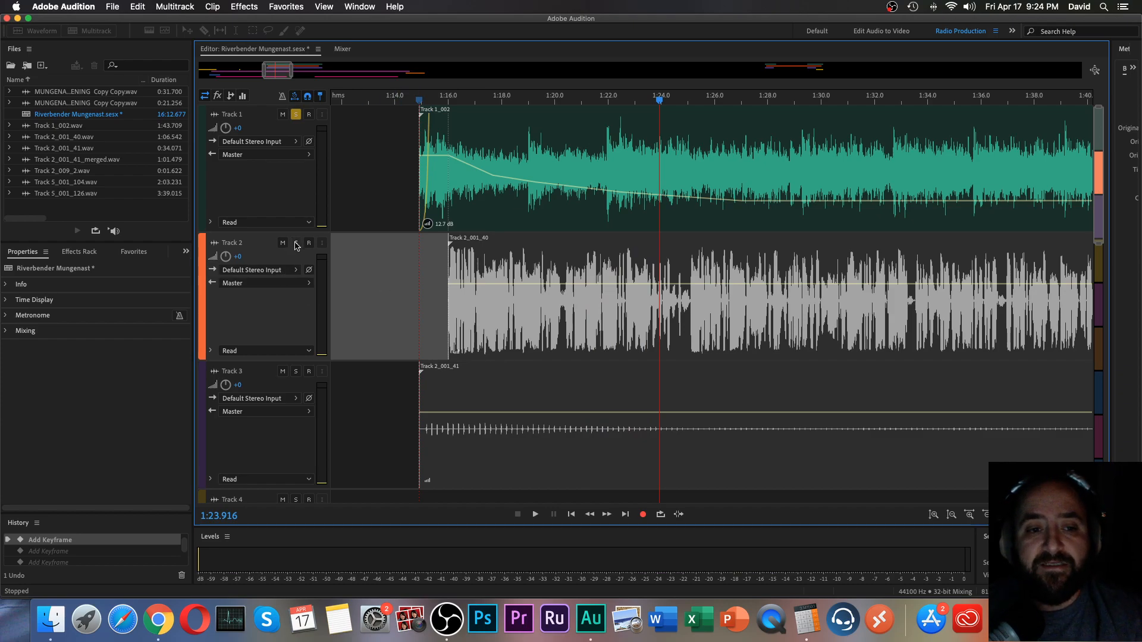
pyautogui.click(295, 243)
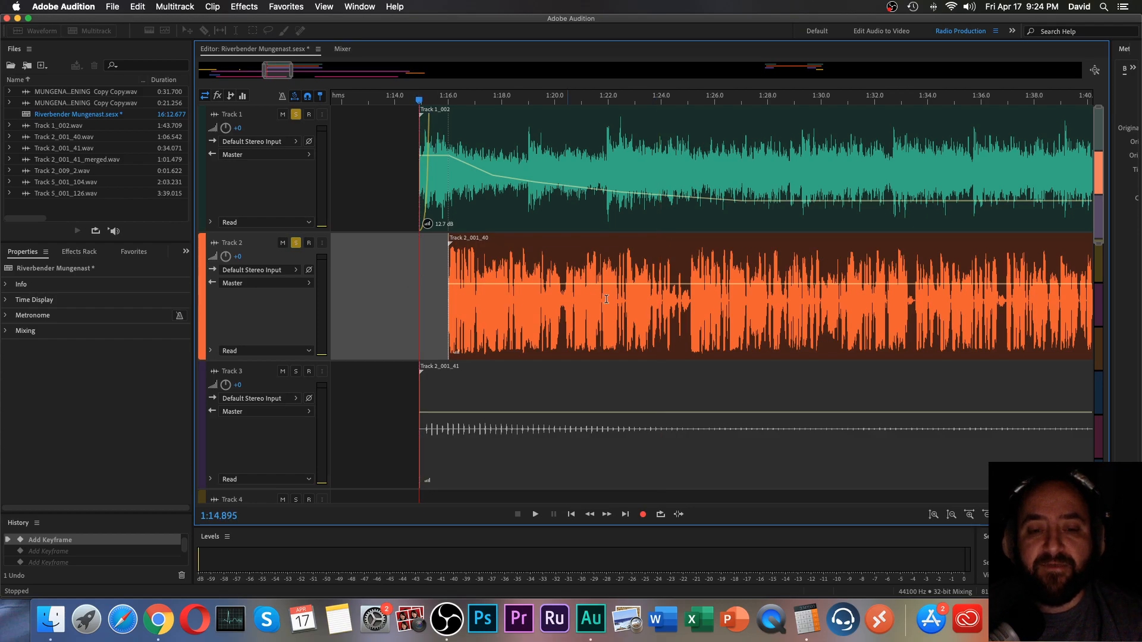
pyautogui.click(535, 514)
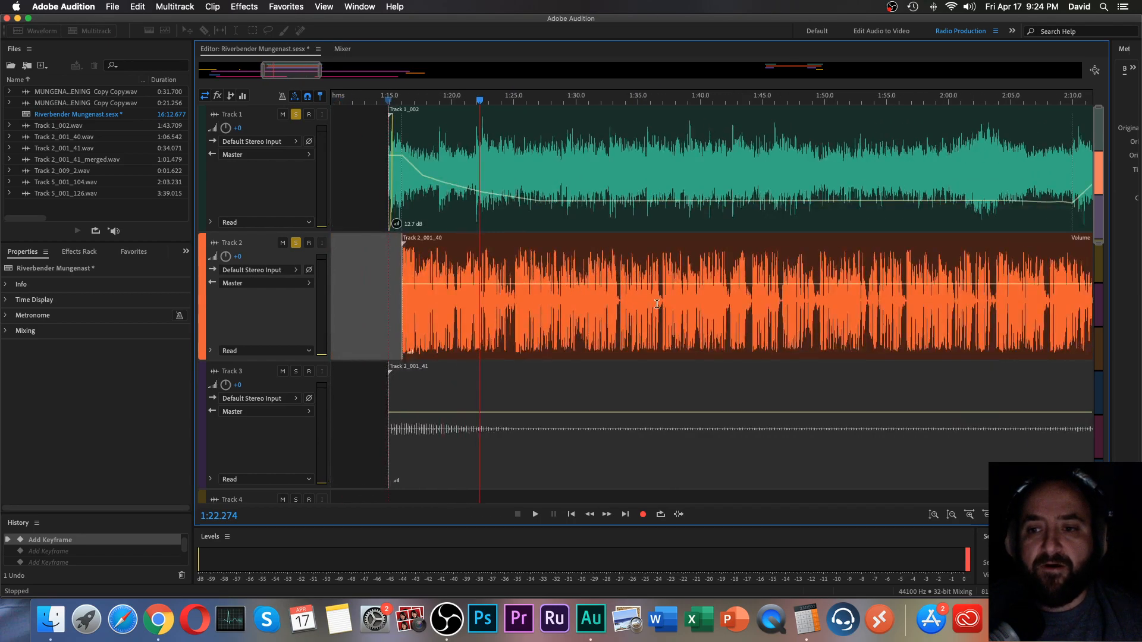
pyautogui.click(656, 302)
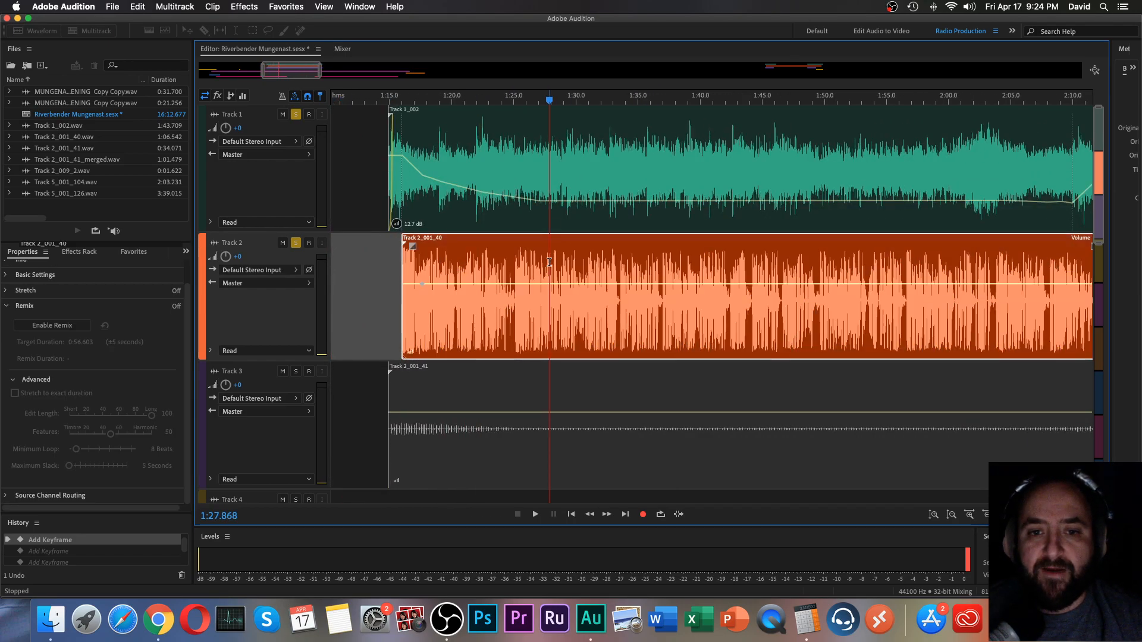
pyautogui.click(534, 514)
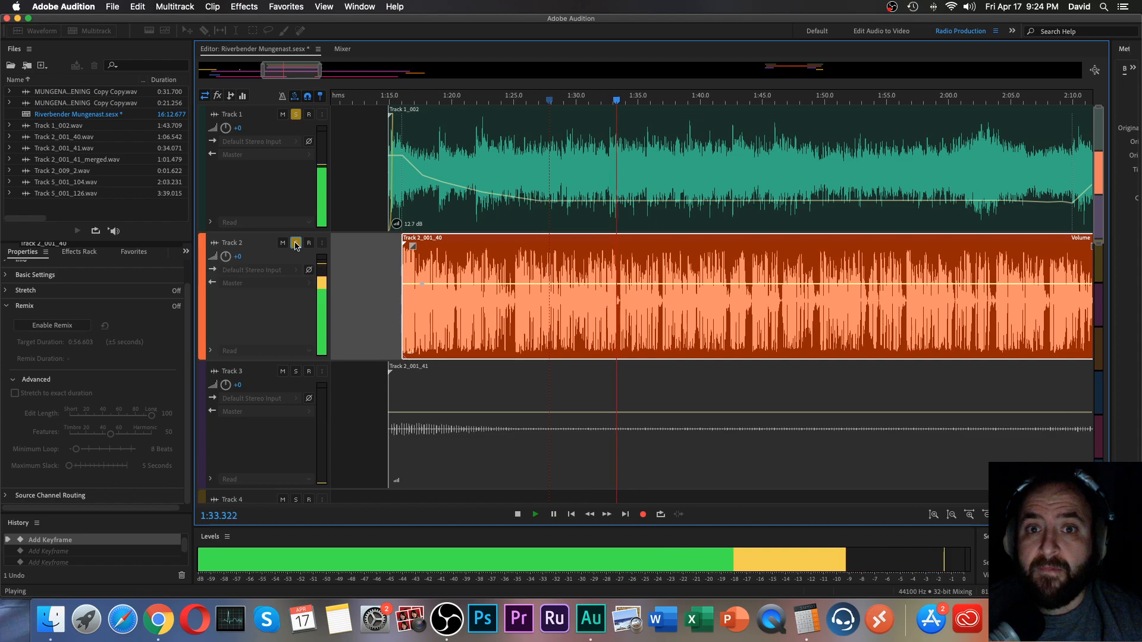
pyautogui.click(517, 513)
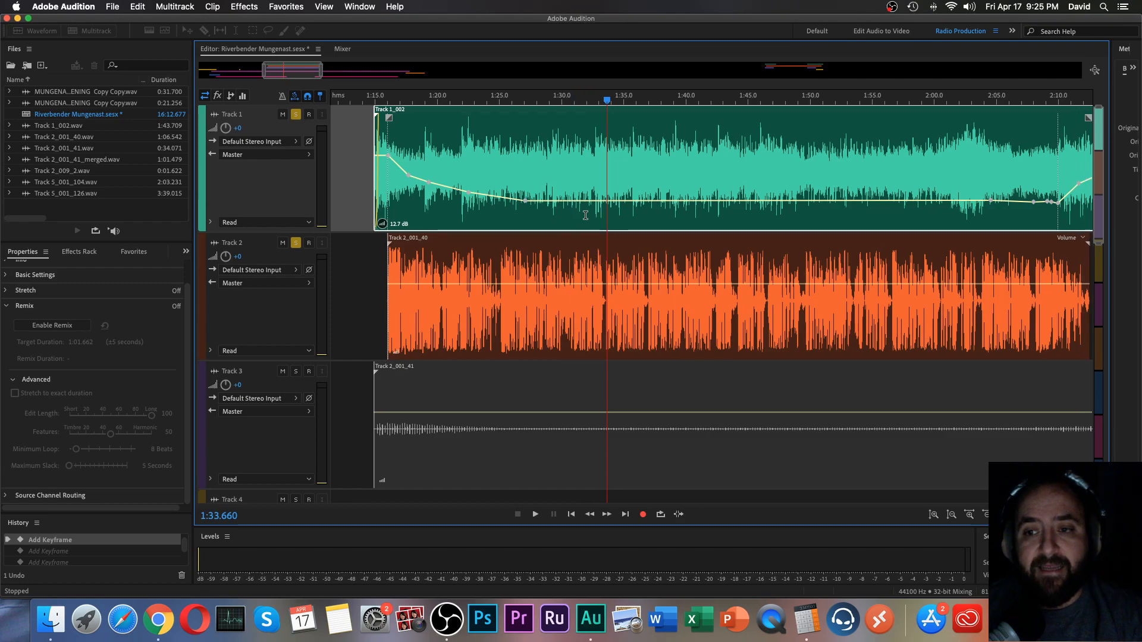
pyautogui.hscroll(3)
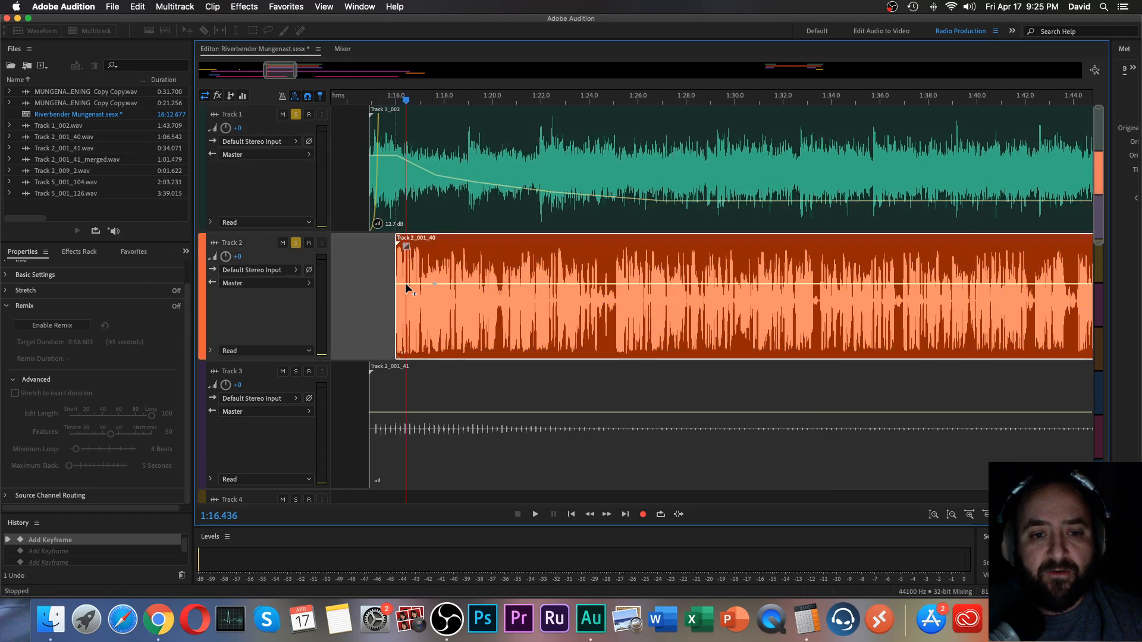
pyautogui.moveTo(510, 288)
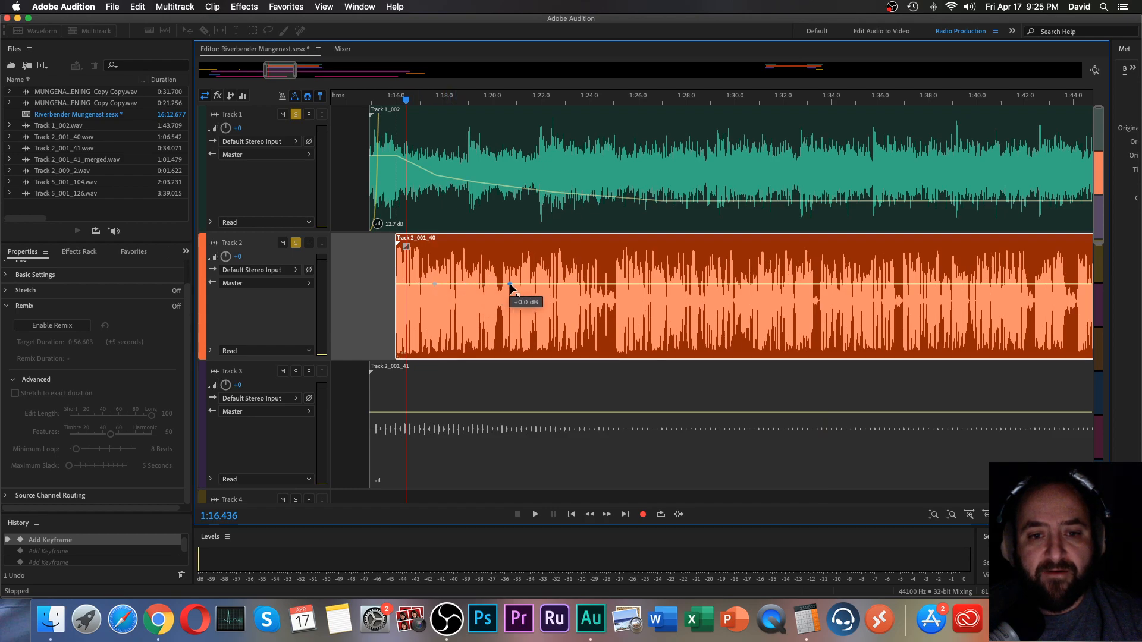